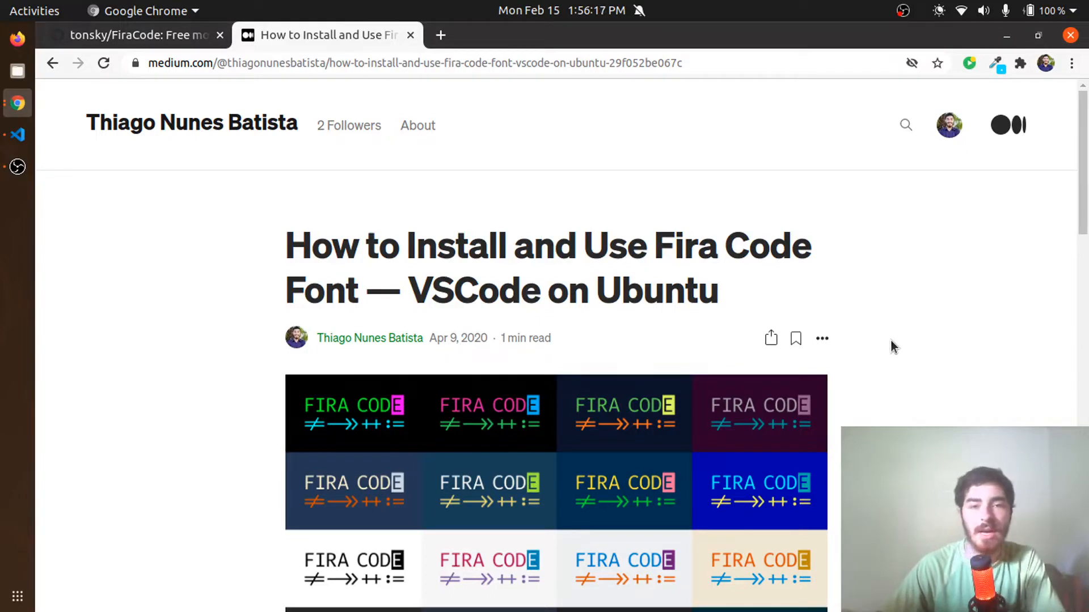
pyautogui.moveTo(1051, 370)
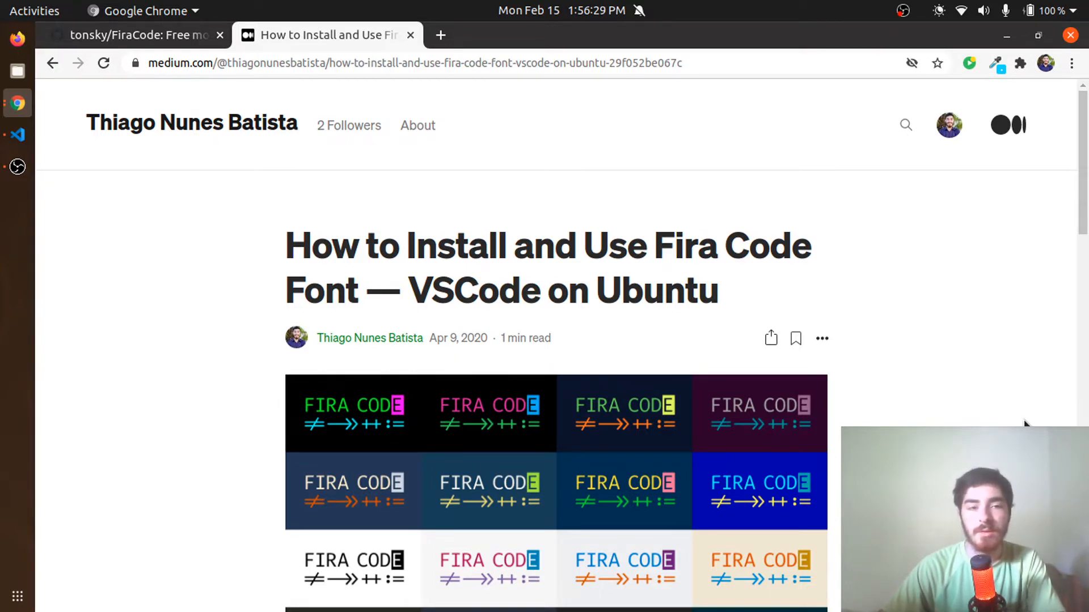
# Scroll down through the page currently open in Chrome
pyautogui.scroll(-3)
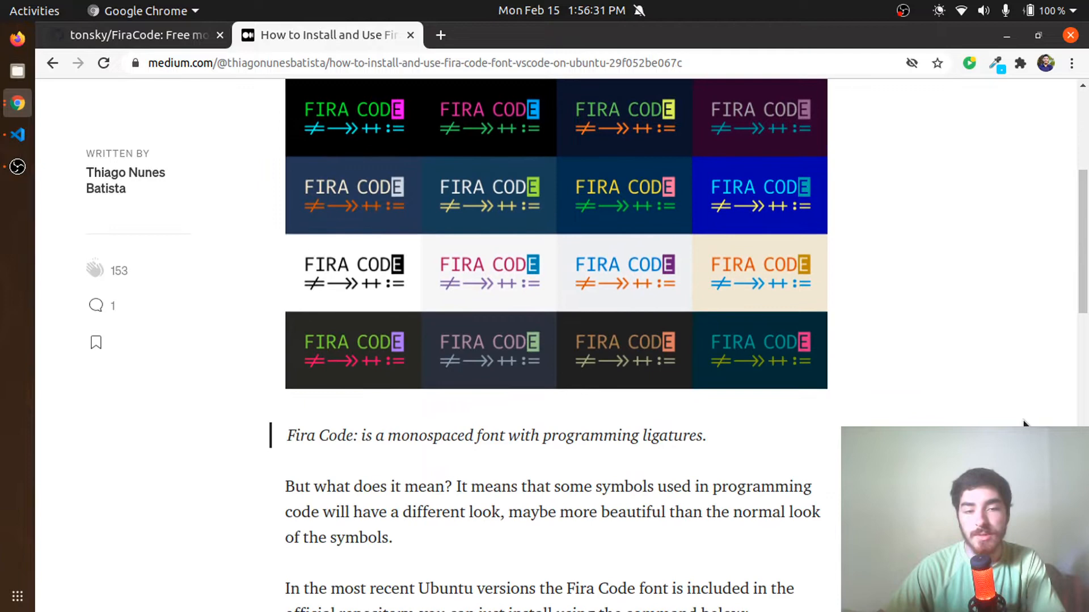
pyautogui.scroll(-3)
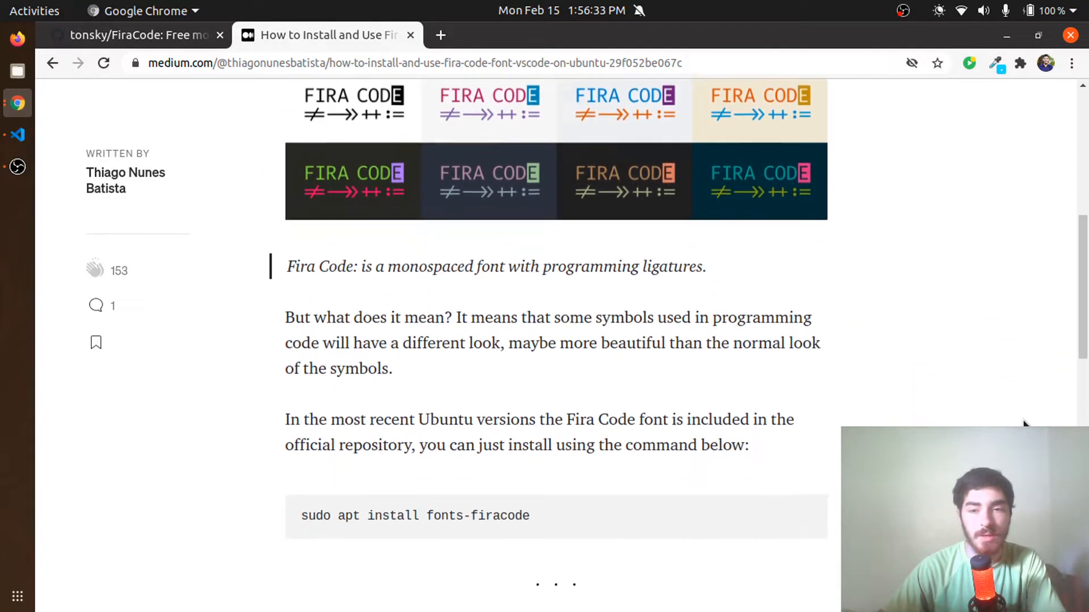
pyautogui.scroll(-3)
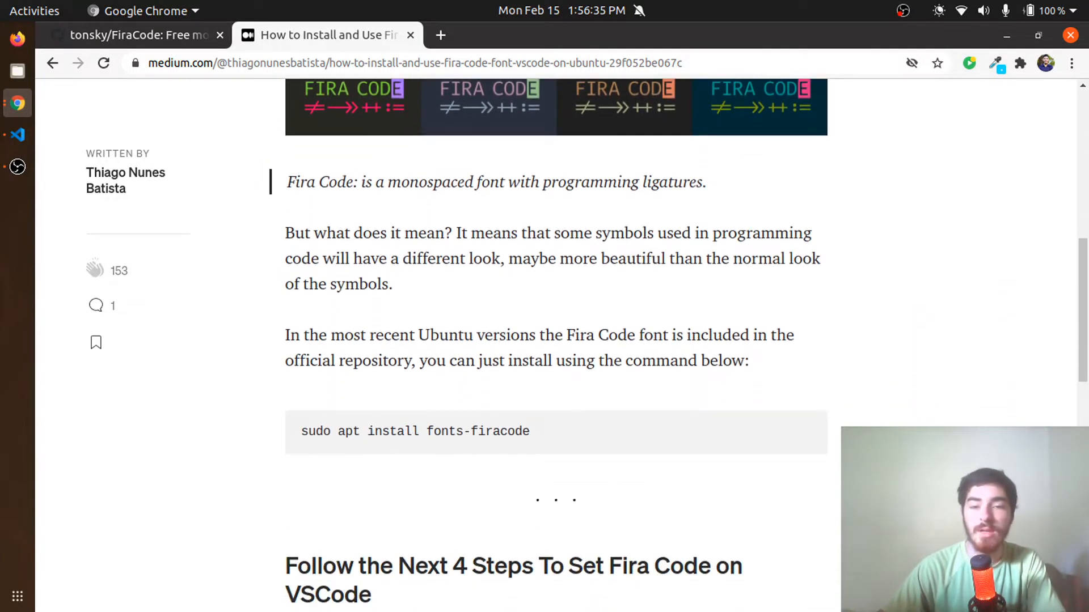
pyautogui.scroll(-3)
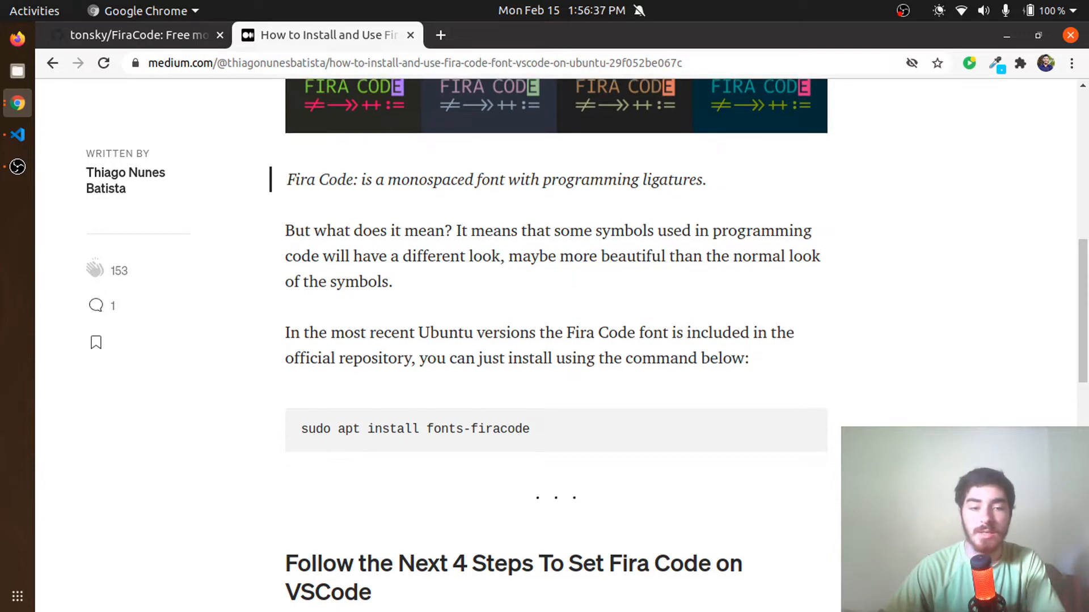
pyautogui.scroll(-3)
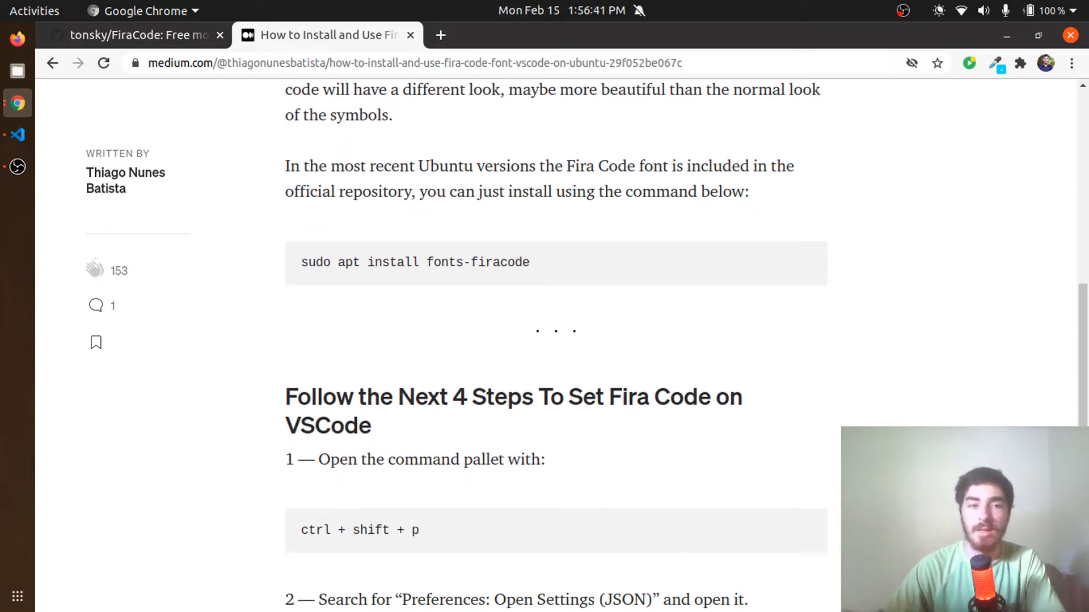
pyautogui.scroll(-3)
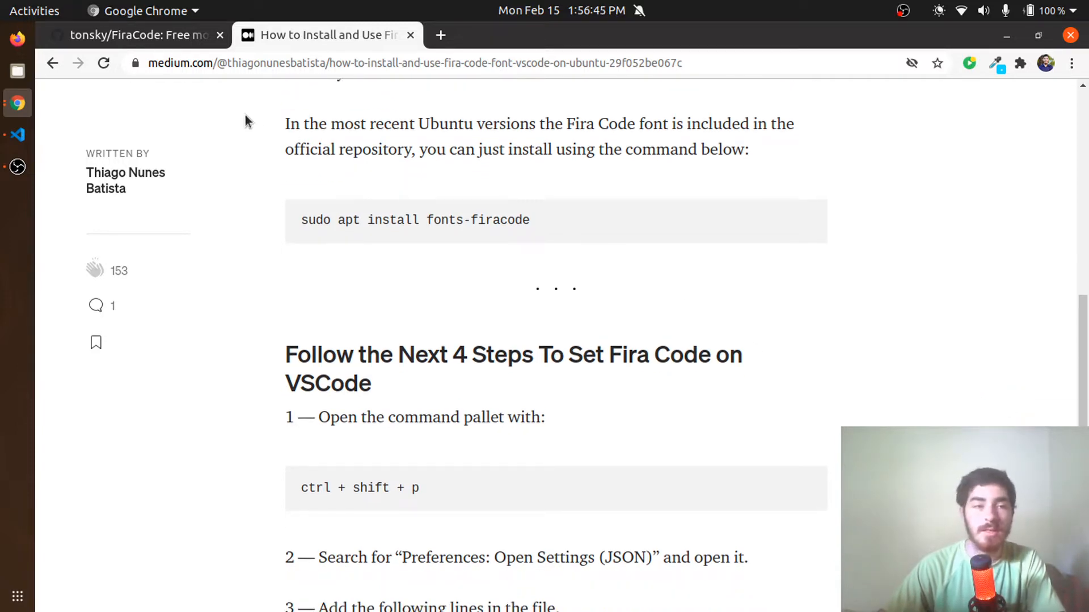
# Switch to the tonsky/FiraCode repository and scroll past downloads to the ligatures table
pyautogui.click(136, 35)
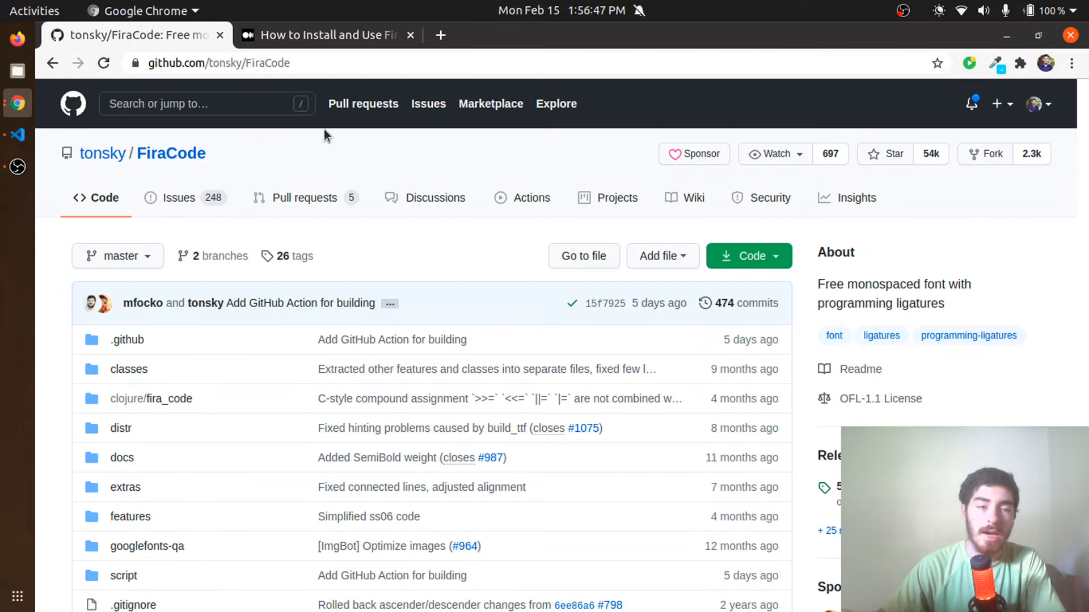
pyautogui.scroll(-3)
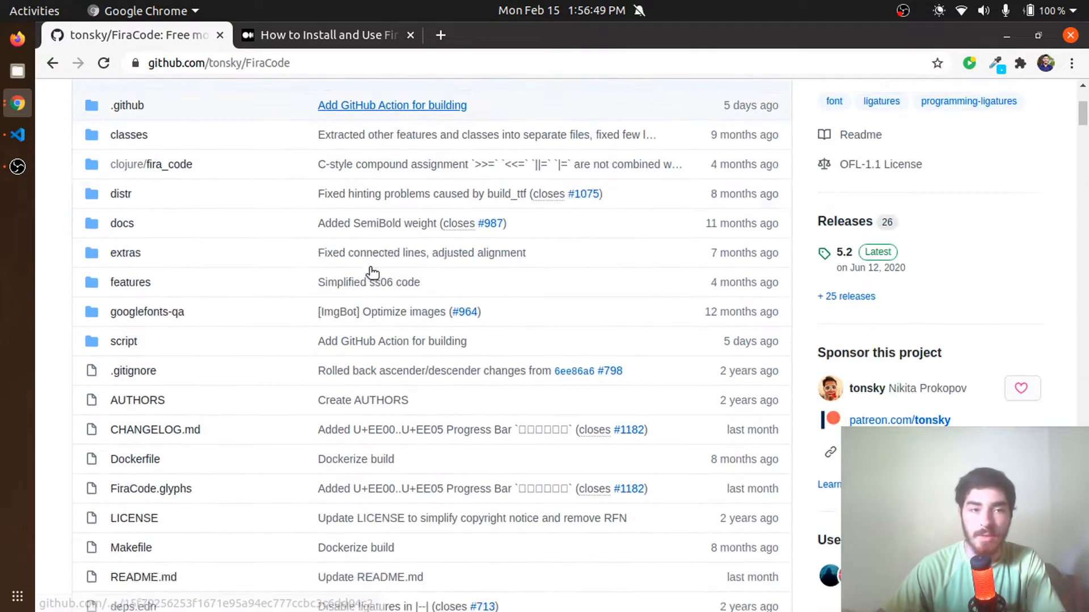
pyautogui.scroll(-3)
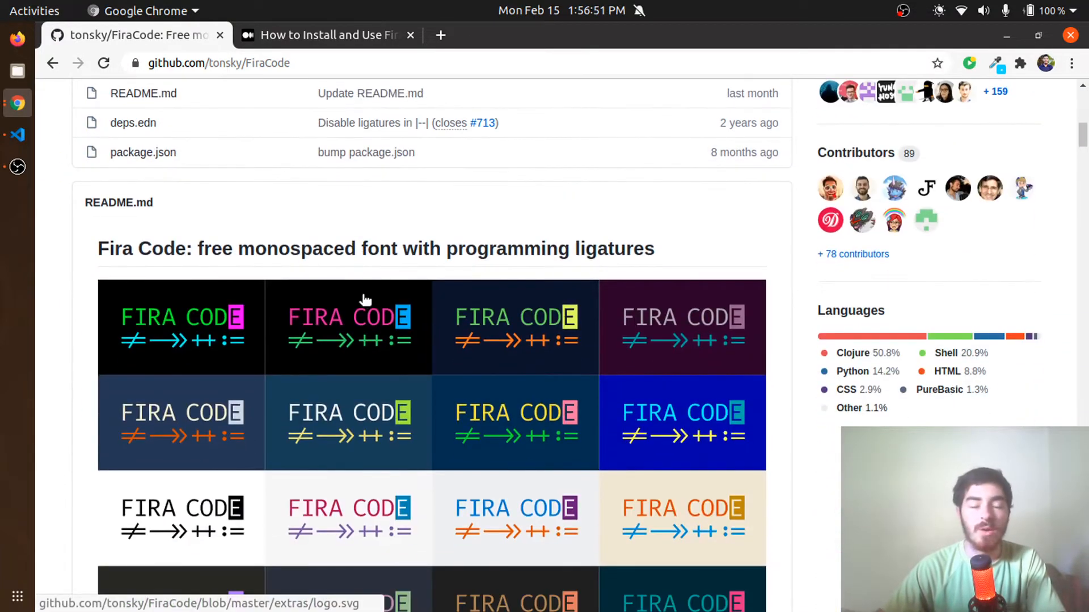
pyautogui.scroll(-3)
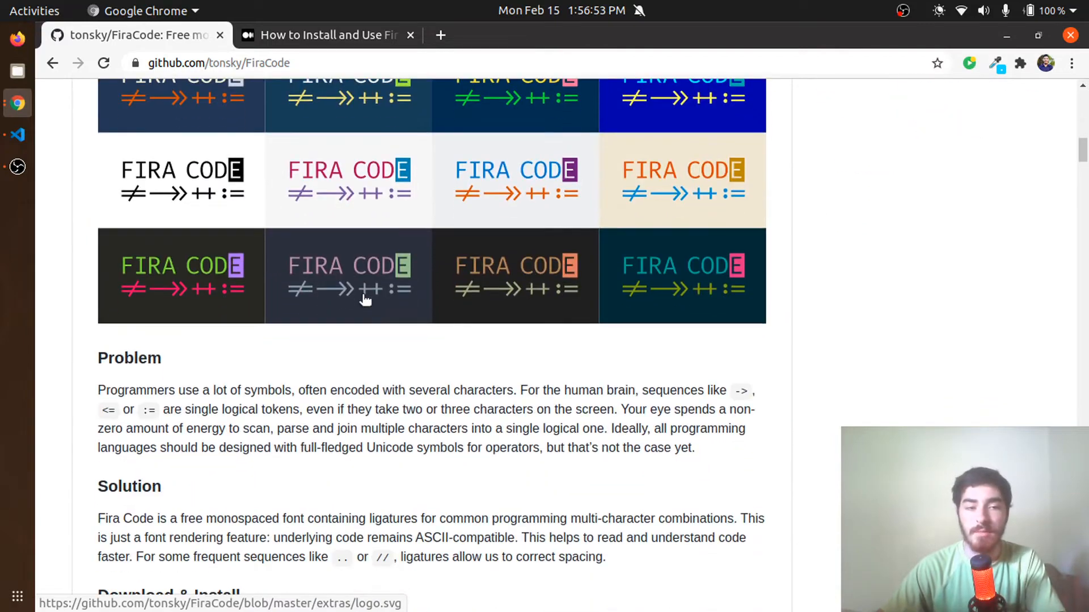
pyautogui.scroll(-3)
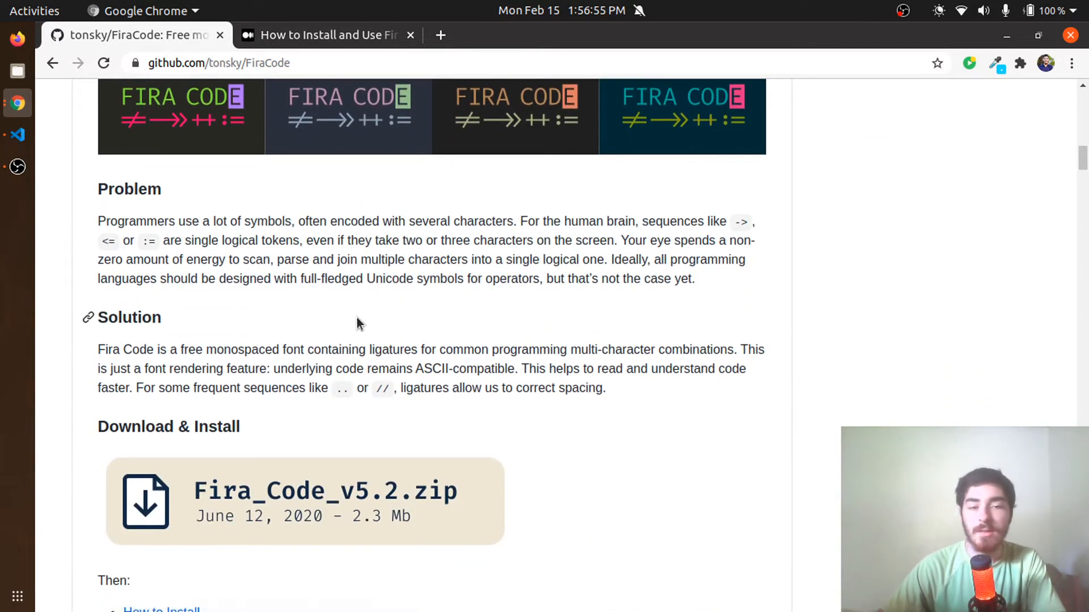
pyautogui.scroll(-3)
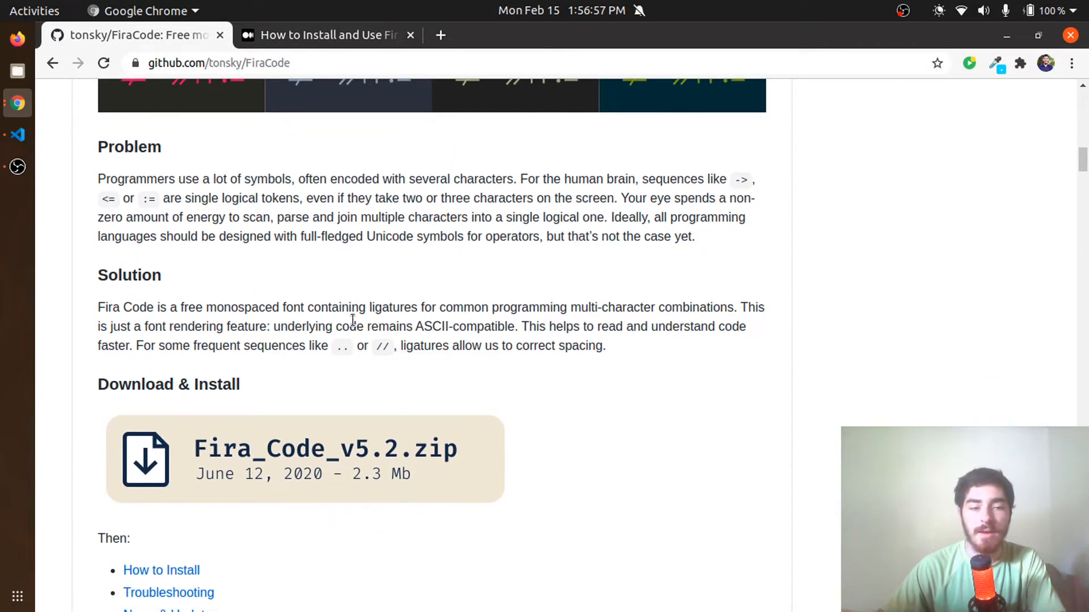
pyautogui.scroll(-3)
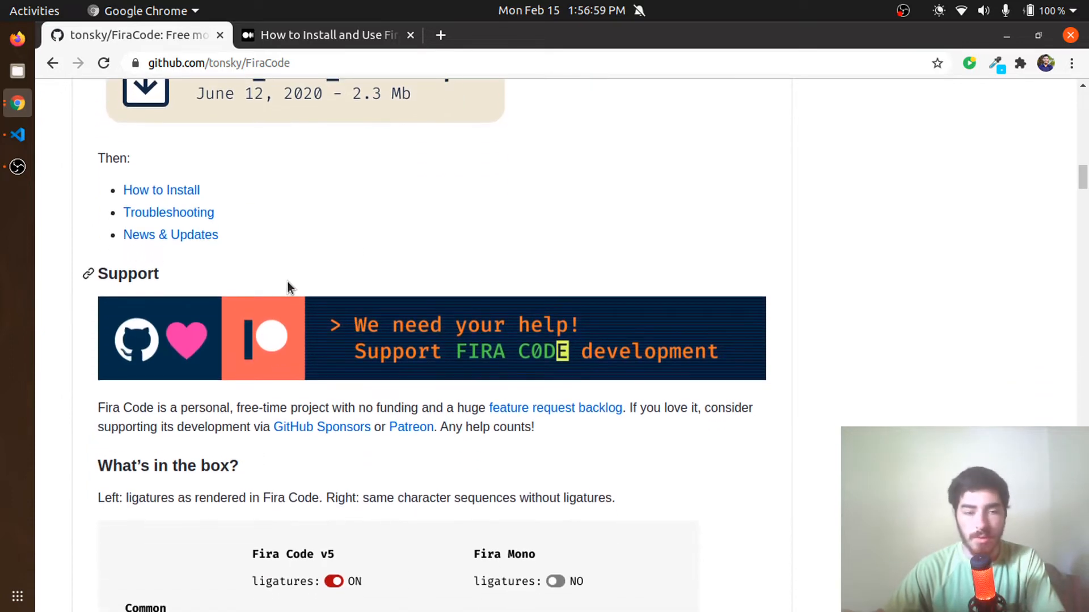
pyautogui.scroll(-3)
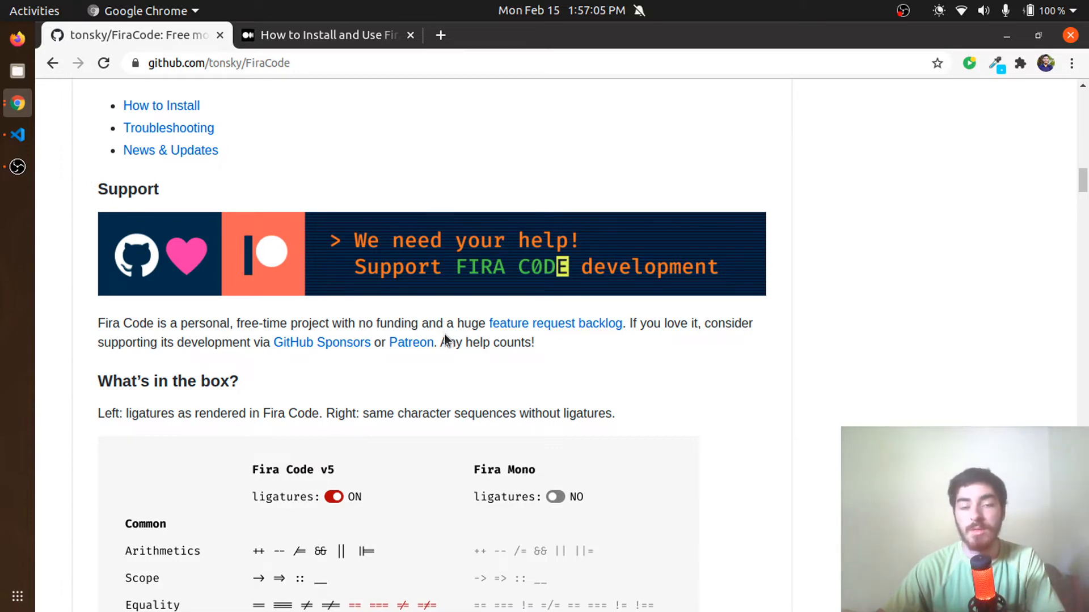
pyautogui.scroll(-3)
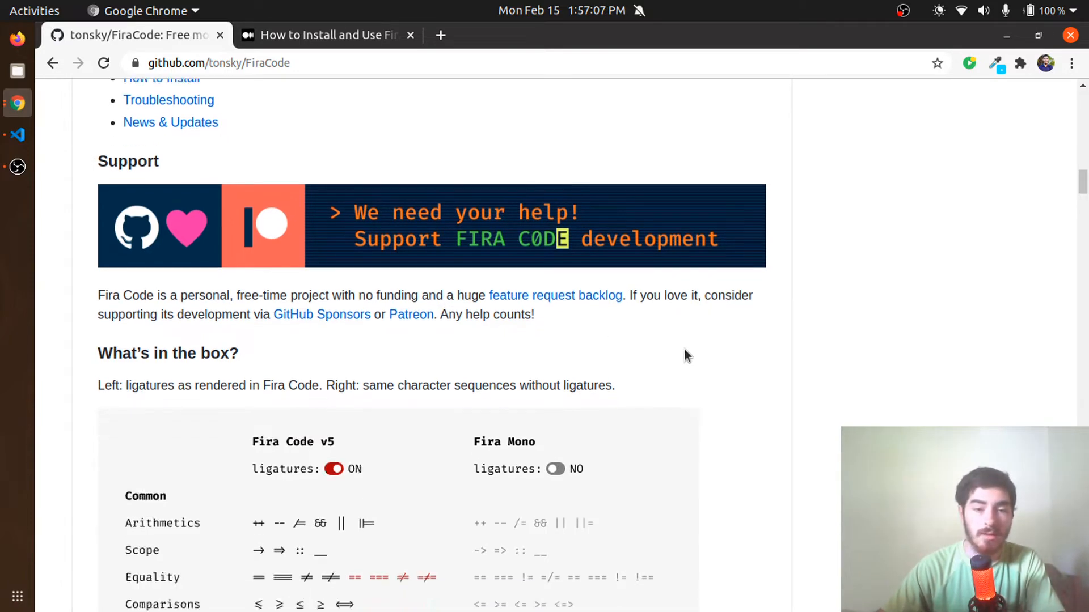
pyautogui.scroll(-3)
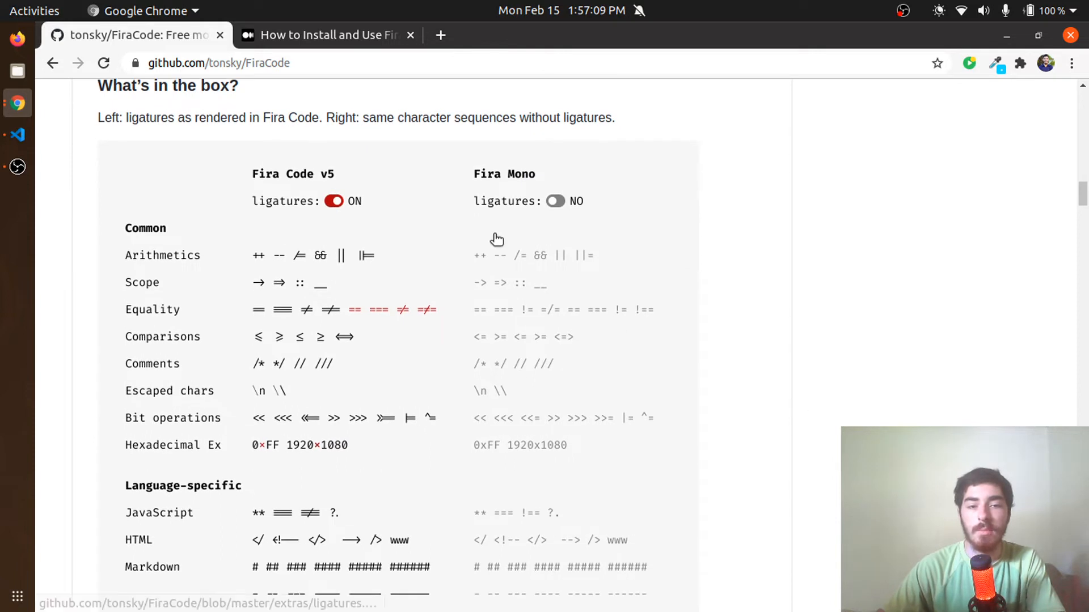
pyautogui.moveTo(520, 264)
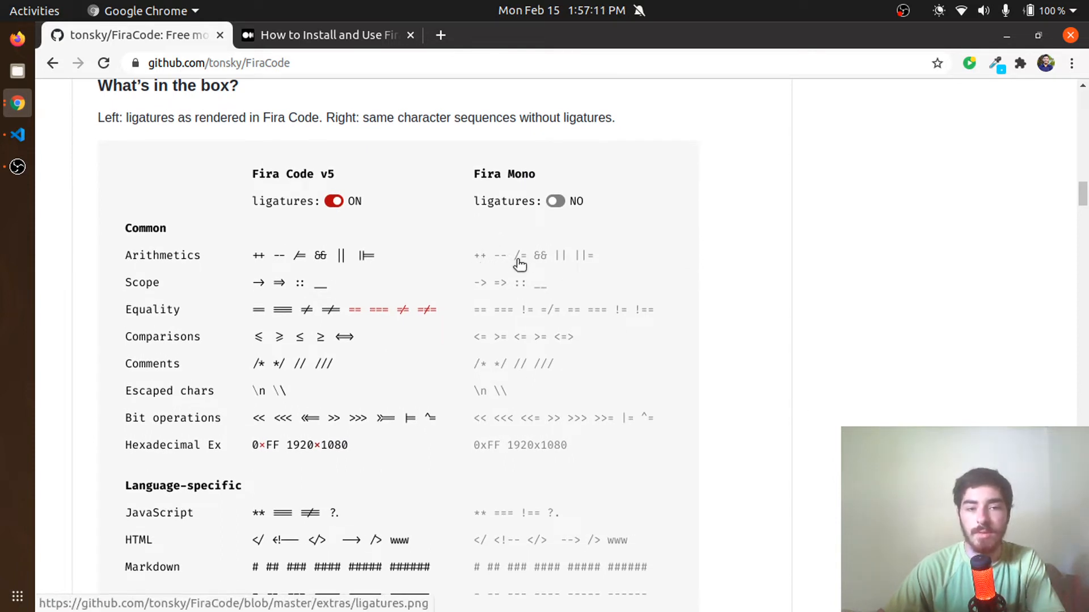
pyautogui.moveTo(587, 326)
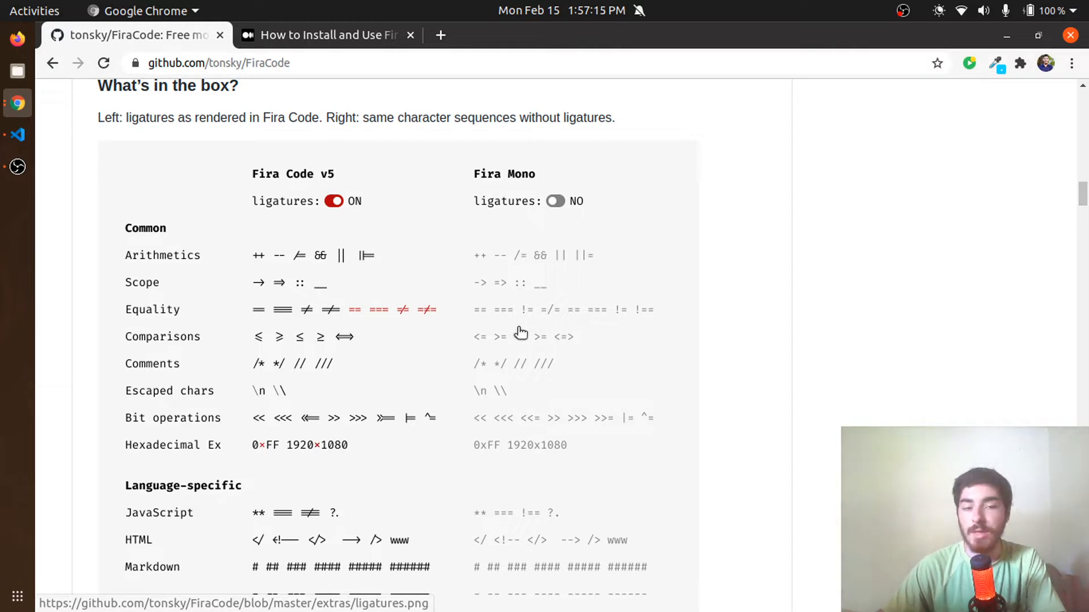
pyautogui.moveTo(498, 319)
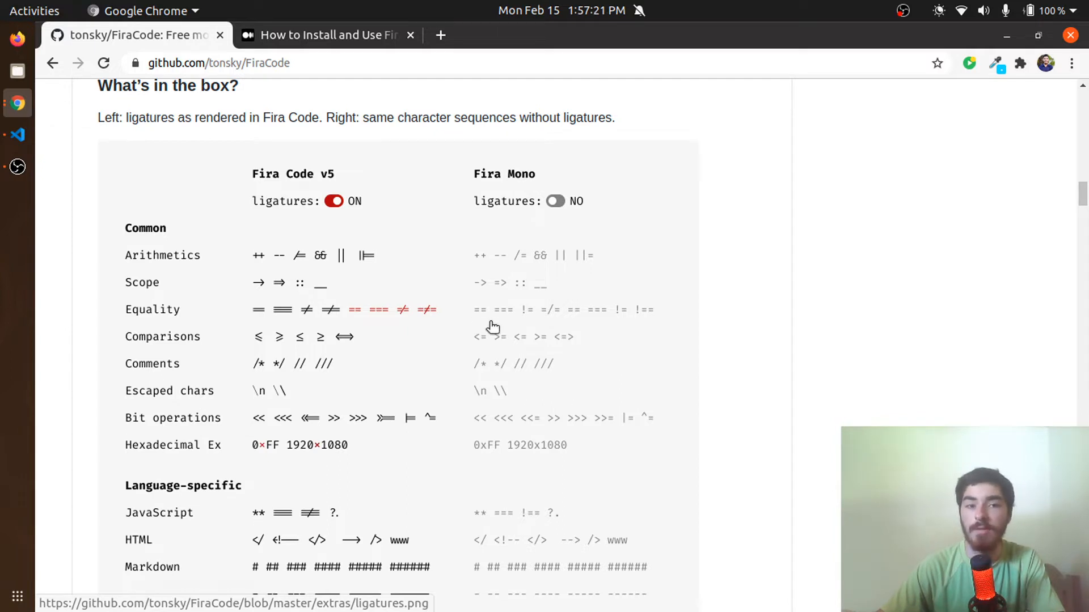
pyautogui.moveTo(890, 266)
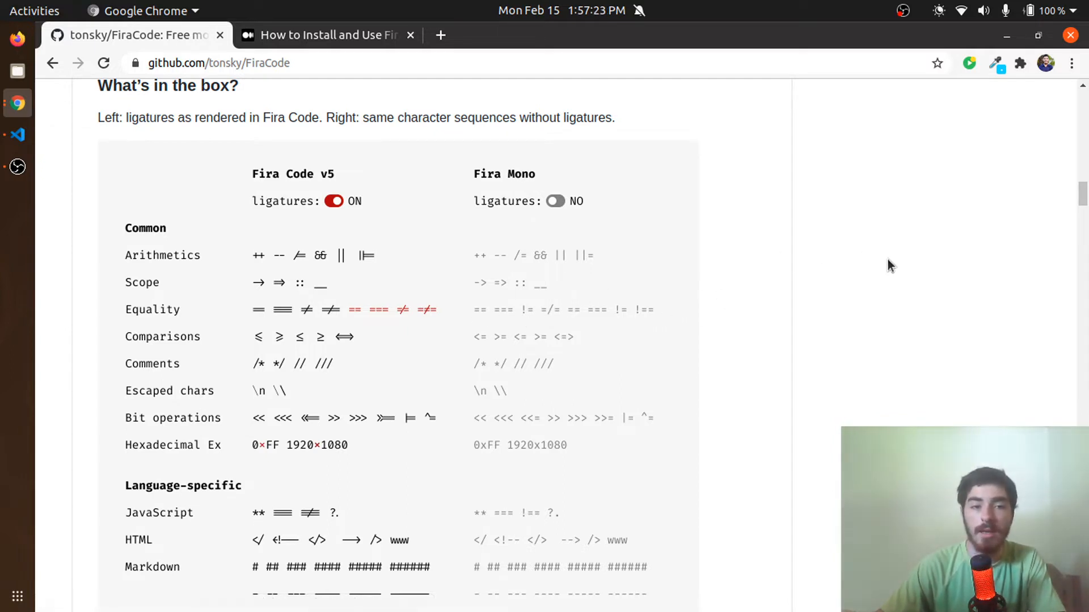
pyautogui.moveTo(927, 324)
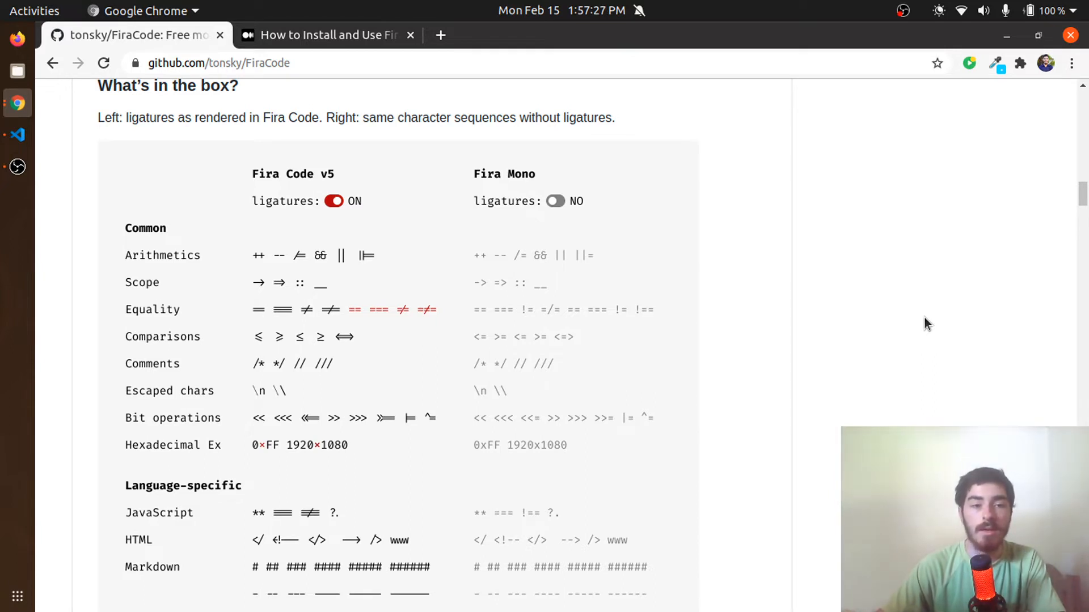
pyautogui.moveTo(881, 347)
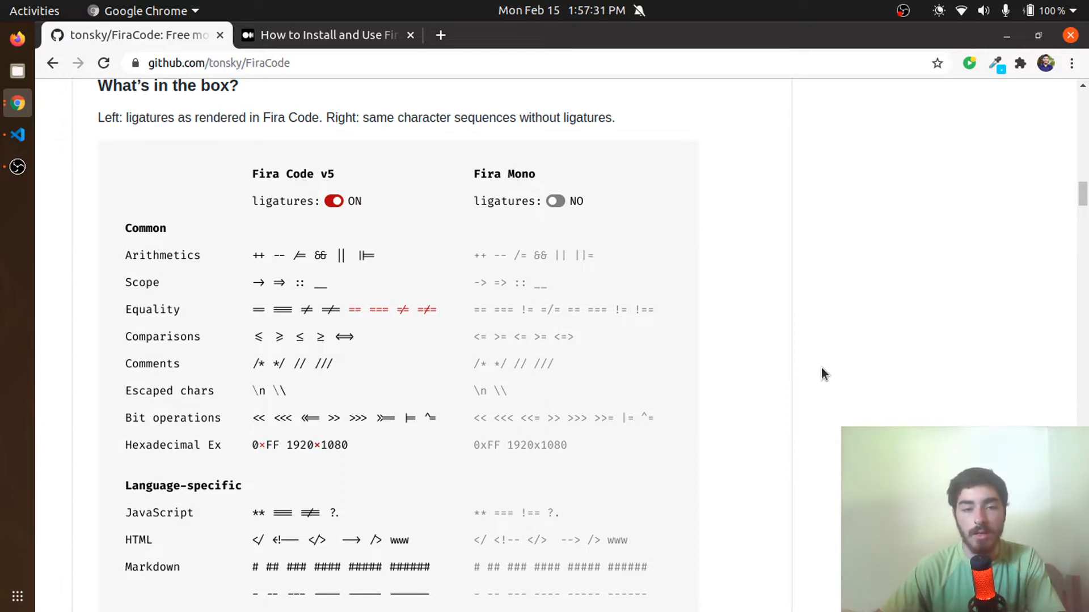
pyautogui.moveTo(726, 408)
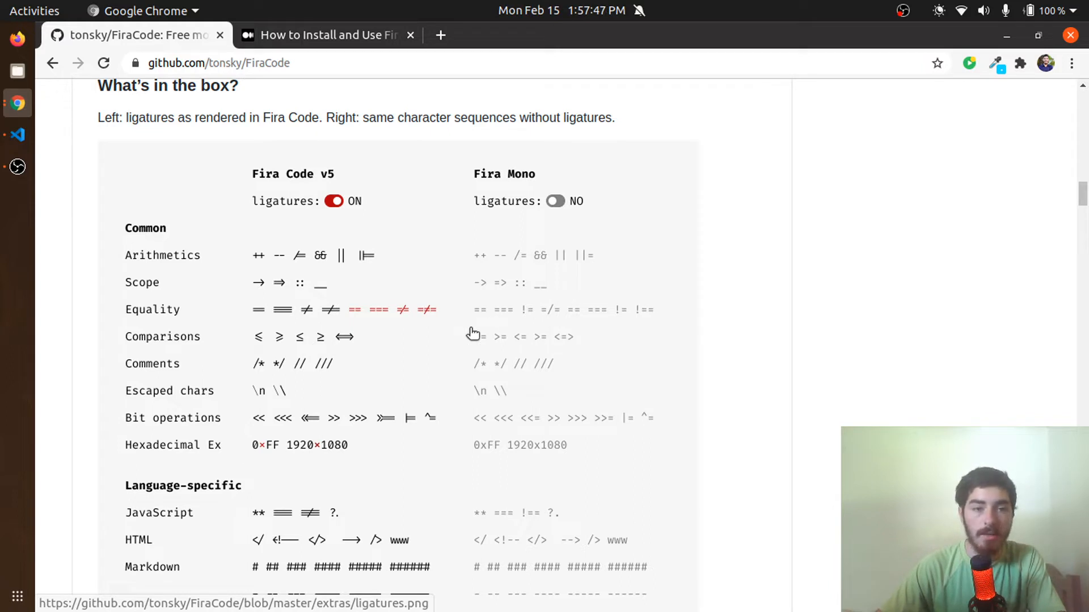
pyautogui.moveTo(472, 334)
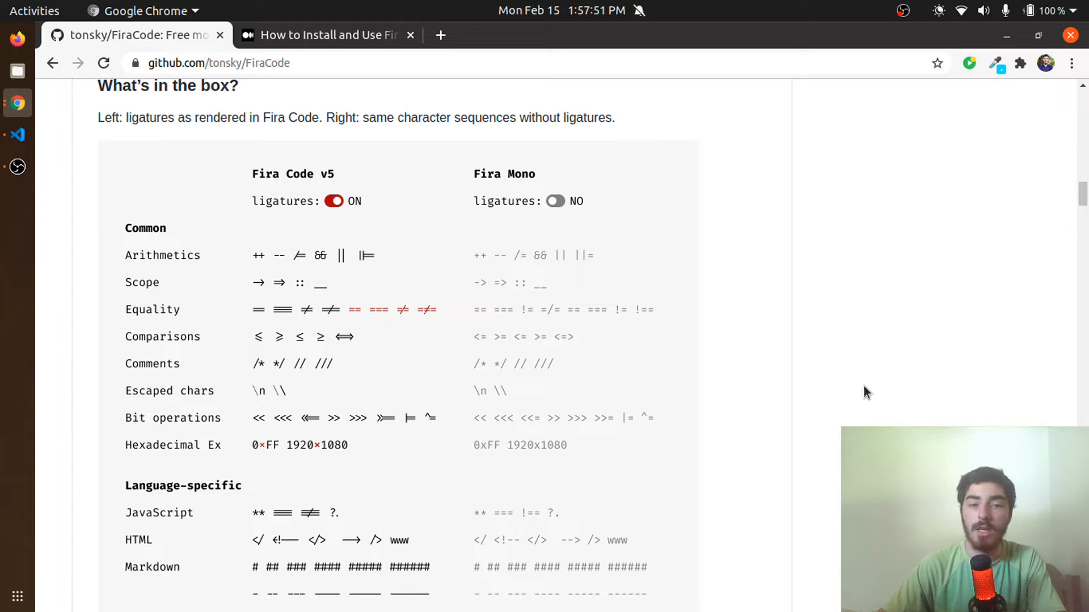
pyautogui.moveTo(853, 392)
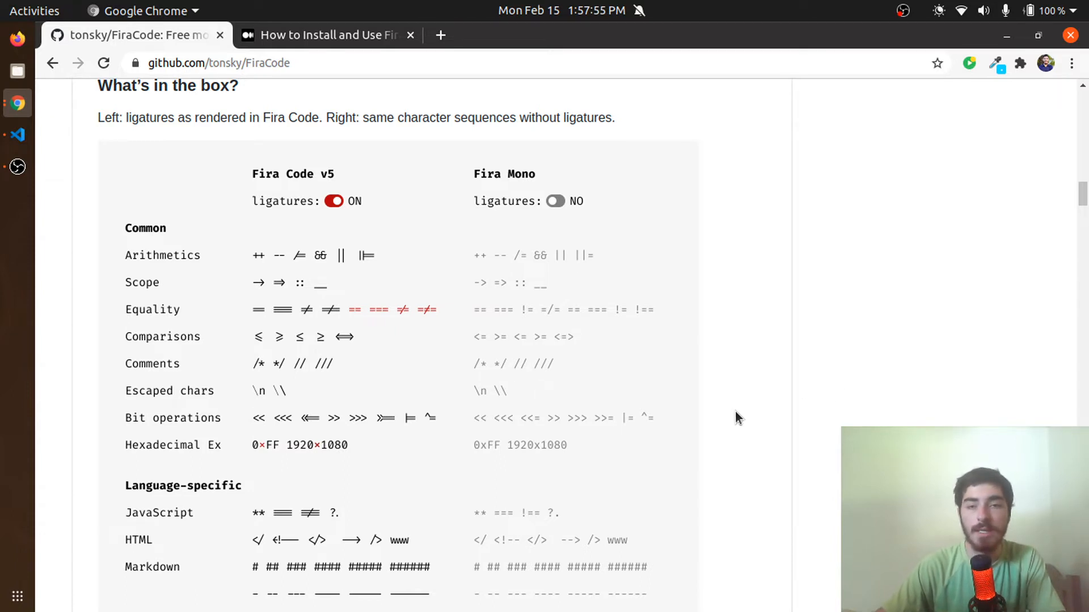
pyautogui.moveTo(714, 429)
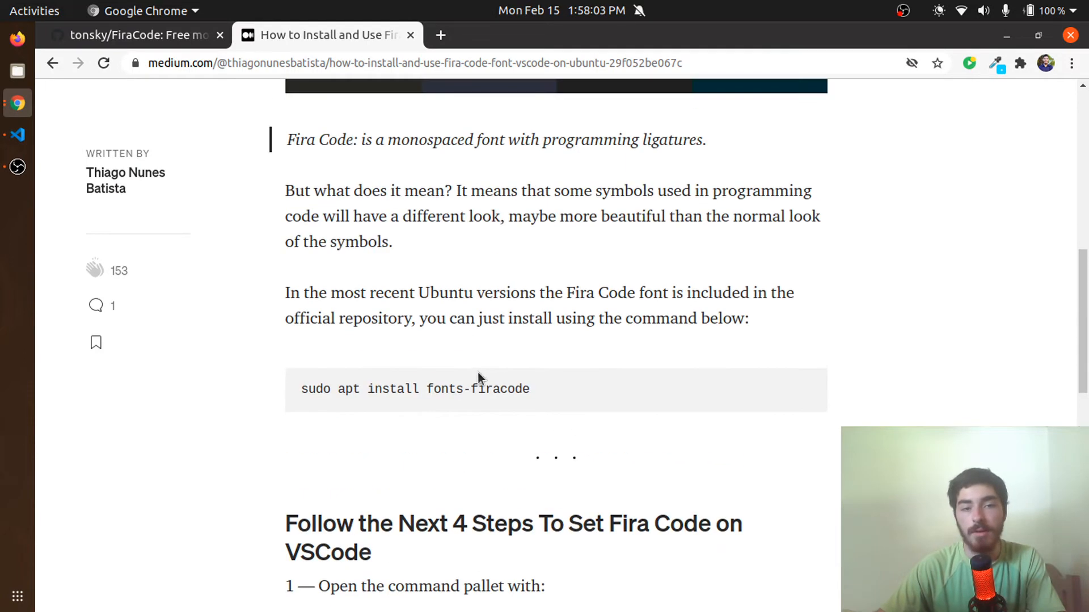
# Scroll the Medium article to 'sudo apt install fonts-firacode', then bring VS Code forward
pyautogui.scroll(-3)
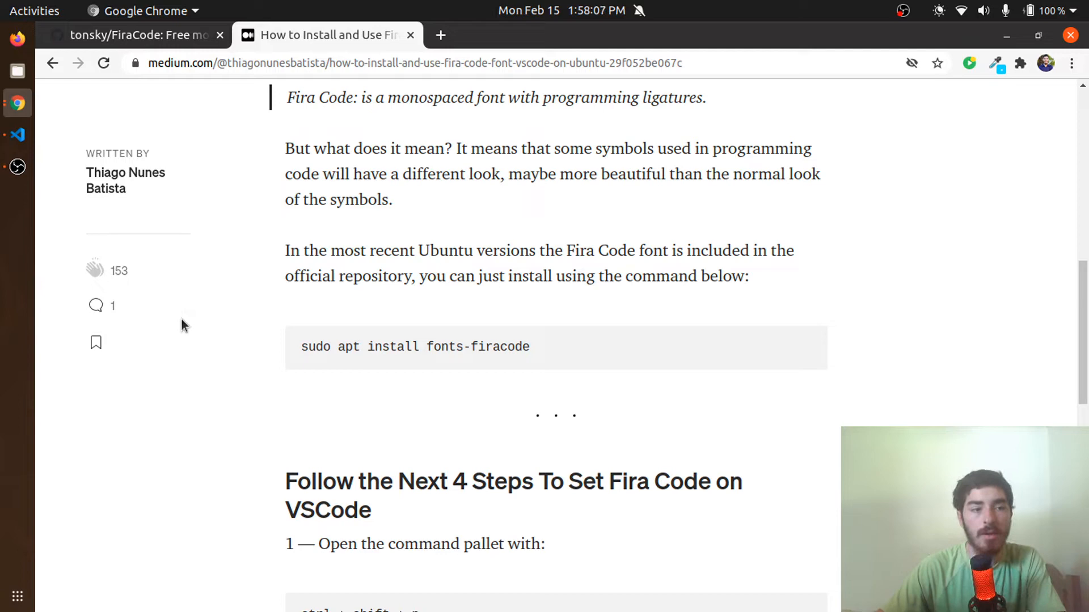
pyautogui.click(17, 135)
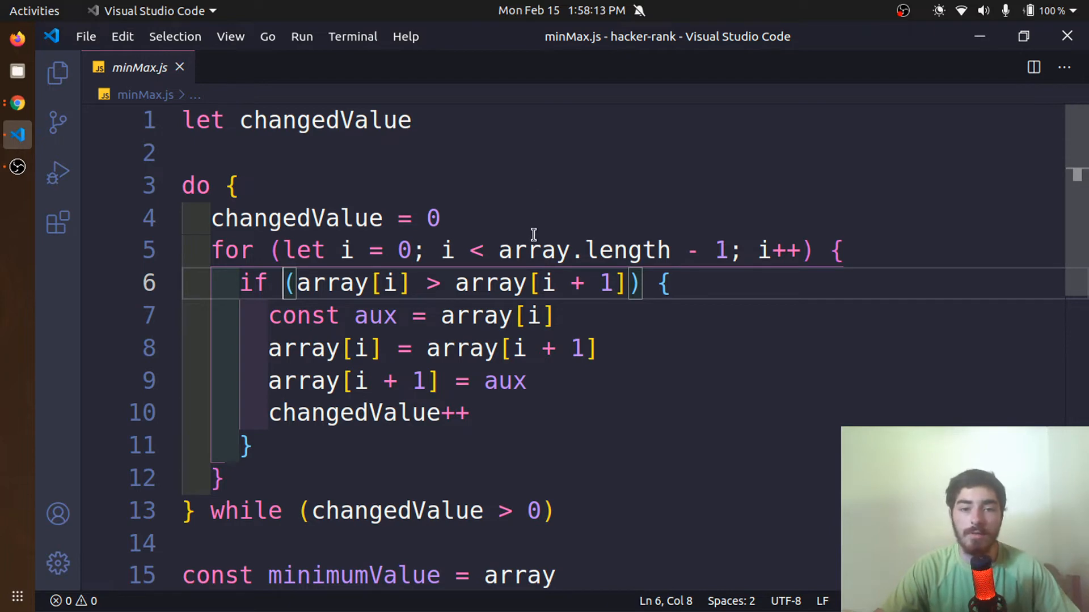
pyautogui.moveTo(464, 303)
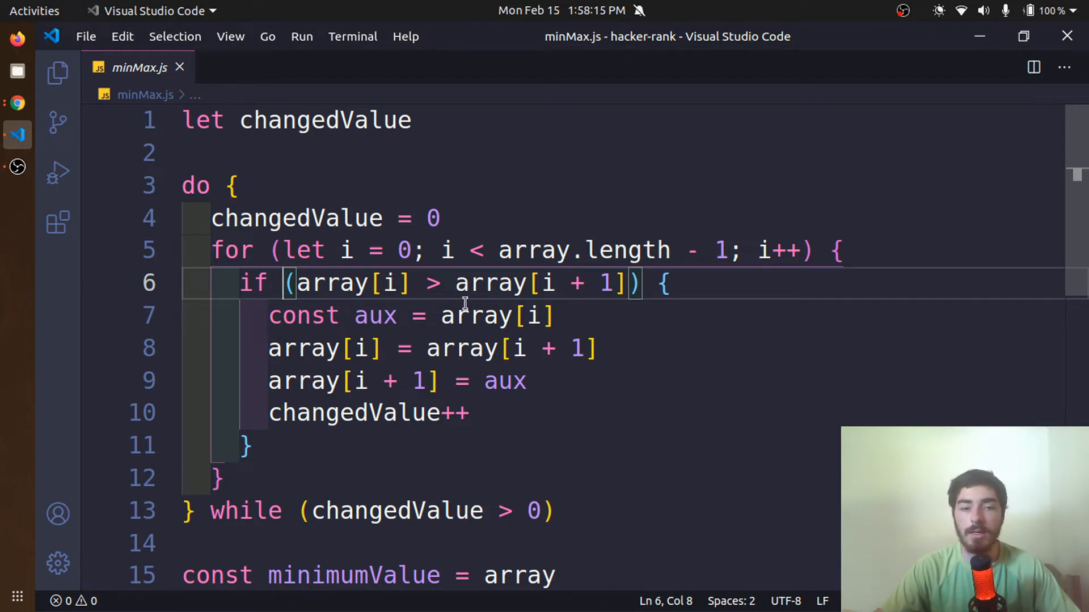
# Scroll down through minMax.js, still shown in the default editor font
pyautogui.scroll(-3)
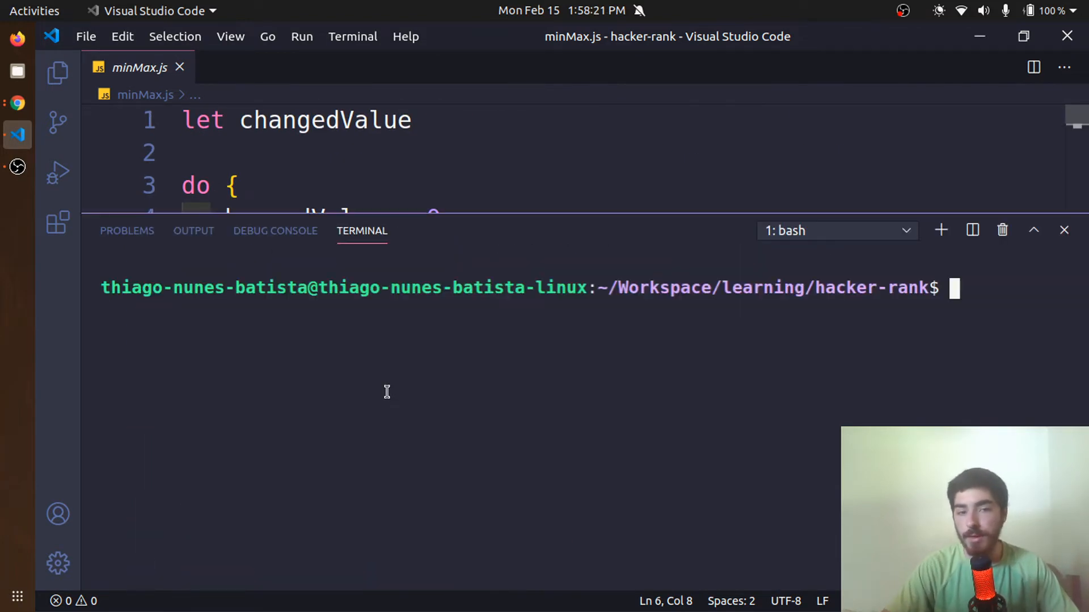
# Enter 'sudo apt install fonts-firacode' in the VS Code integrated terminal
pyautogui.write('sudo')
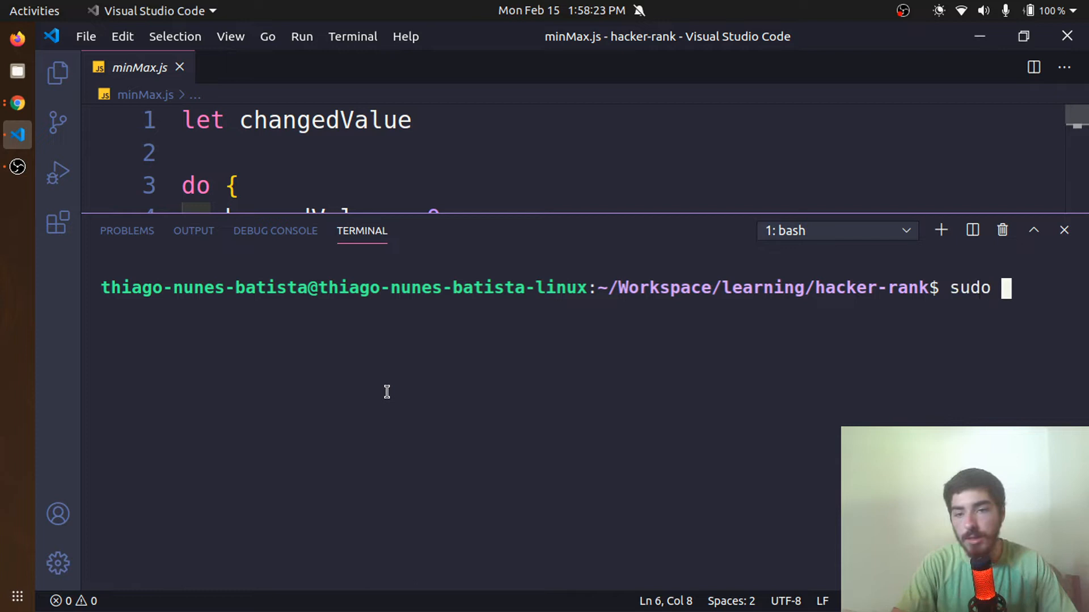
pyautogui.write('apt install font')
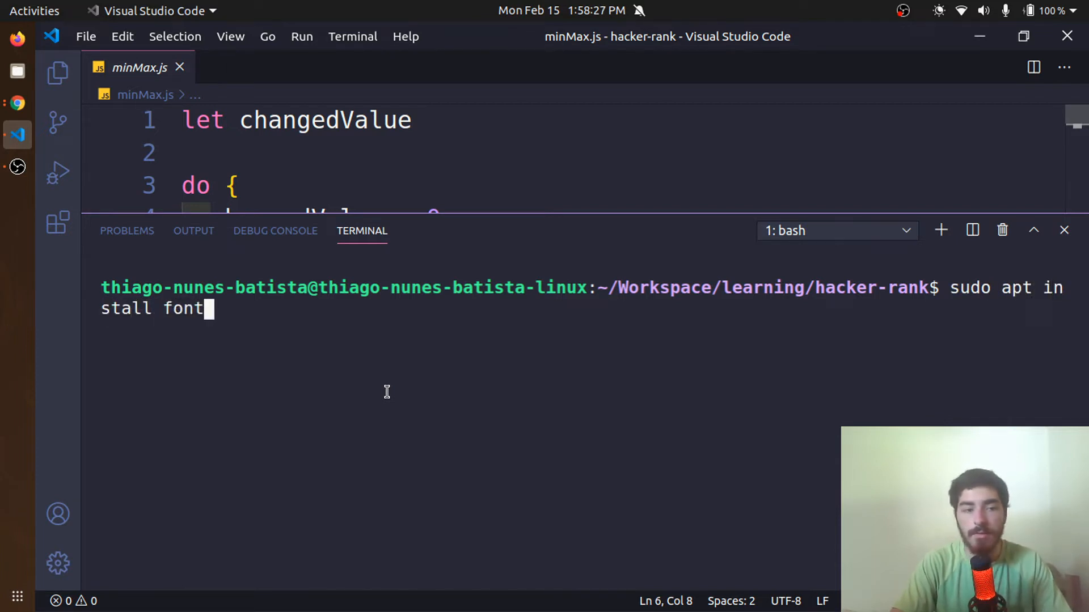
pyautogui.write('s-firacod')
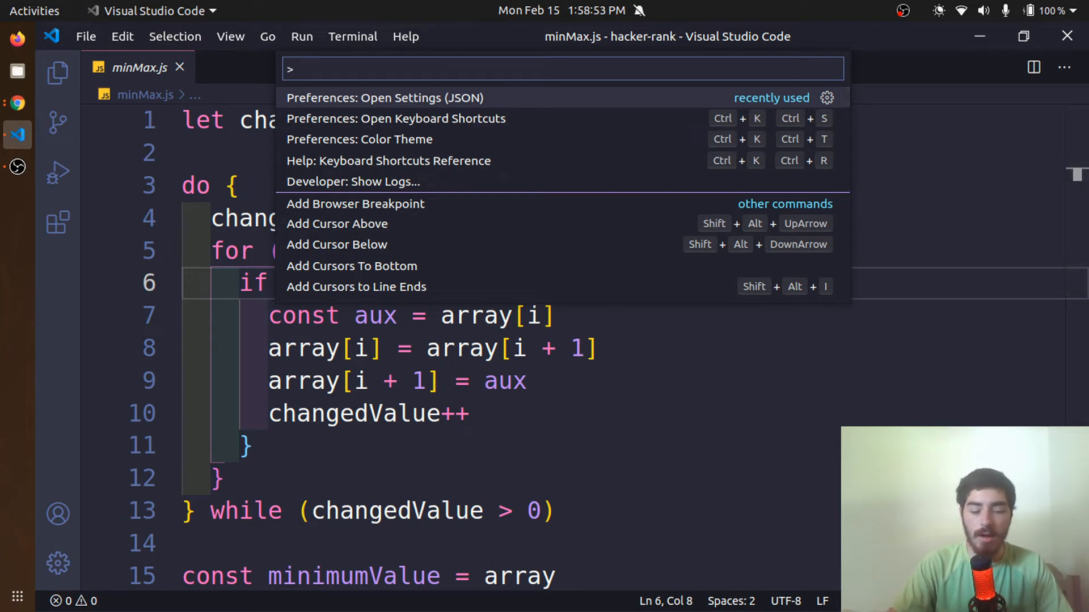
# Search 'open settings' in the command palette and choose Preferences: Open Settings (JSON)
pyautogui.write('open')
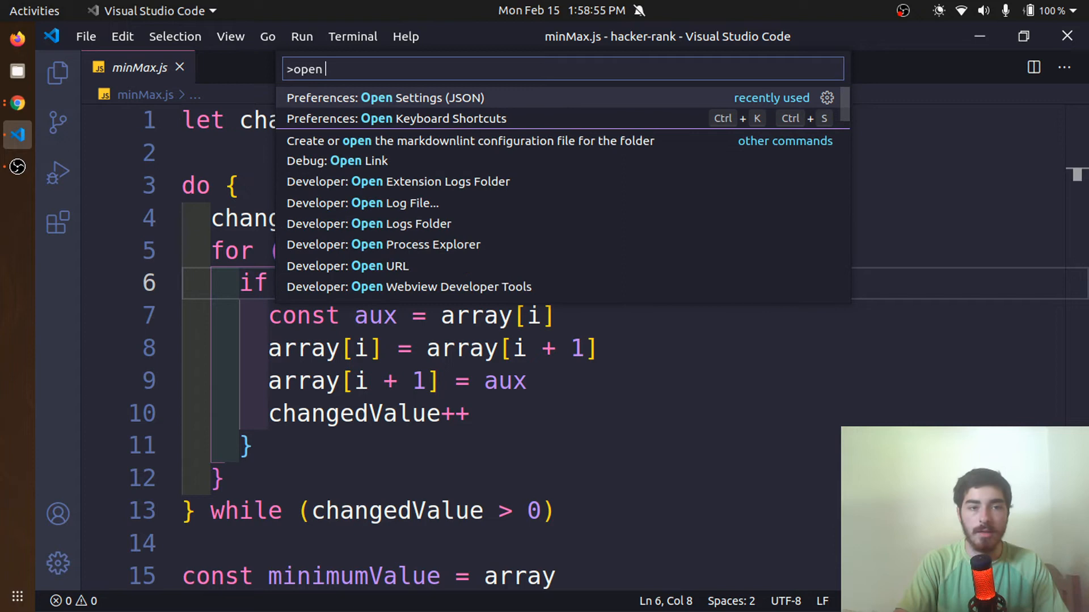
pyautogui.write('s')
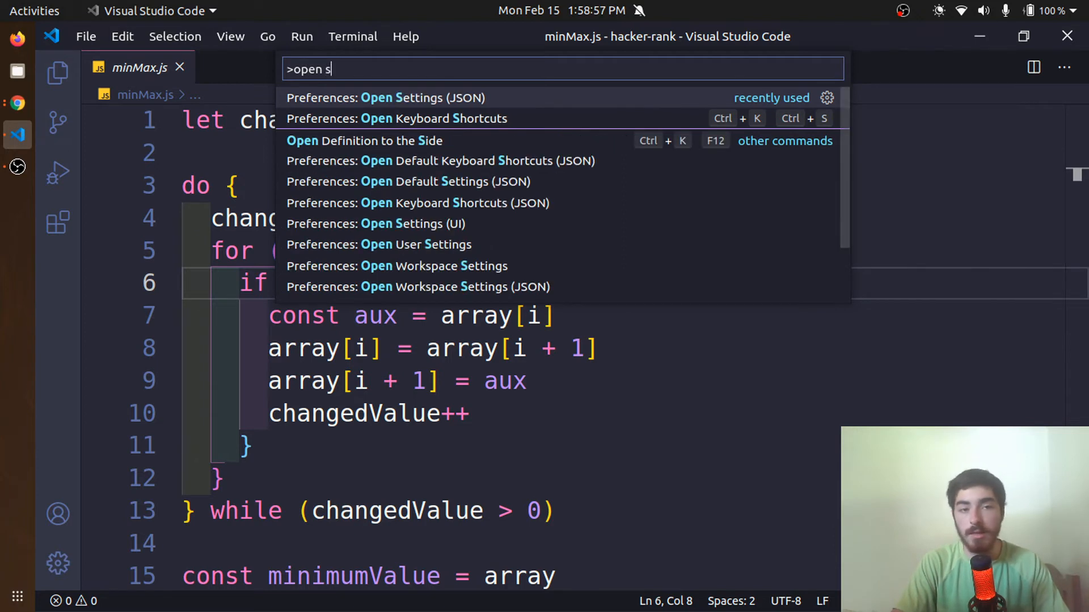
pyautogui.write('etting')
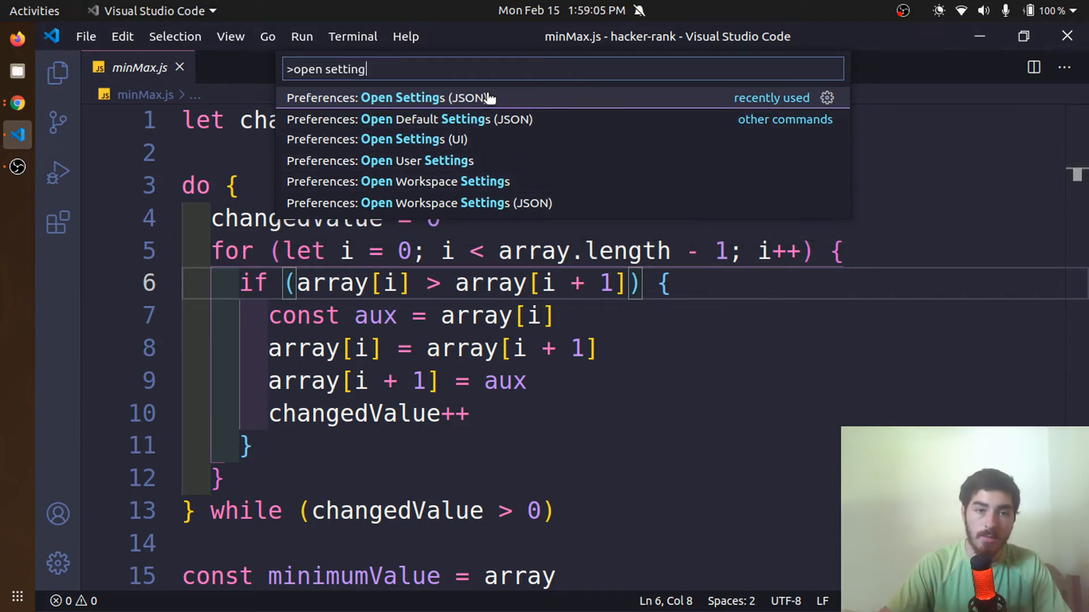
pyautogui.moveTo(489, 119)
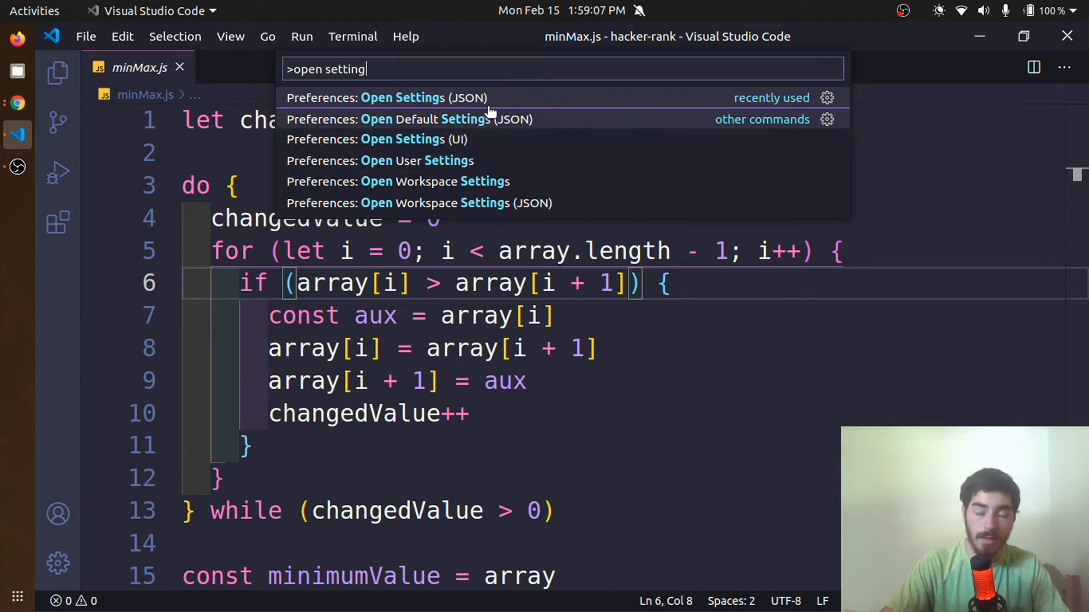
pyautogui.click(402, 97)
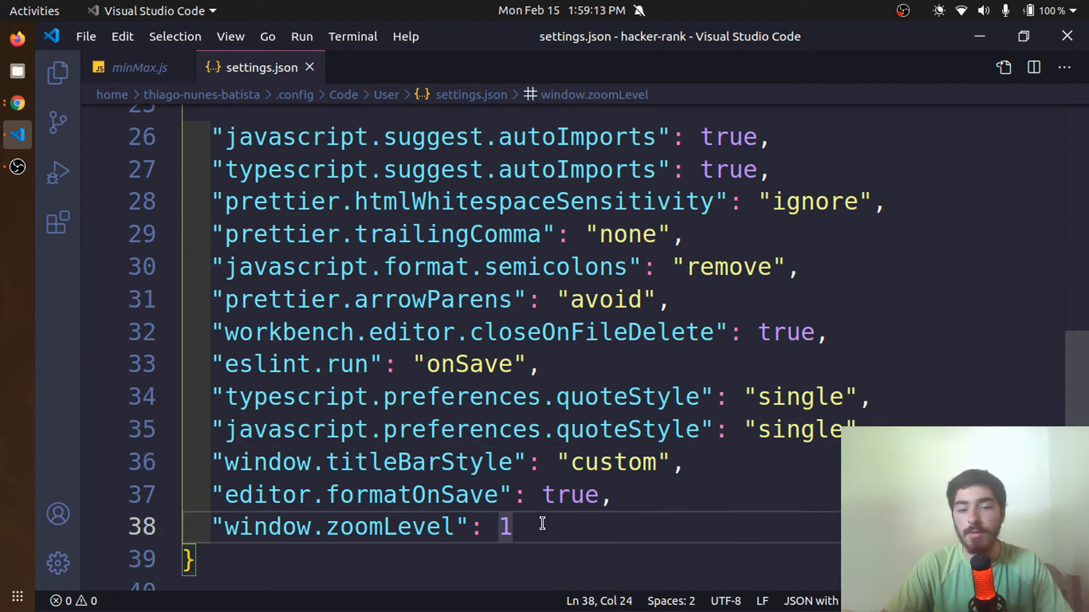
# After window.zoomLevel, add editor.fontFamily "Fira Code, monospace" and editor.fontLigatures true
pyautogui.write(',')
pyautogui.write('"editor.fontFamily": "Fira Code, monospace",')
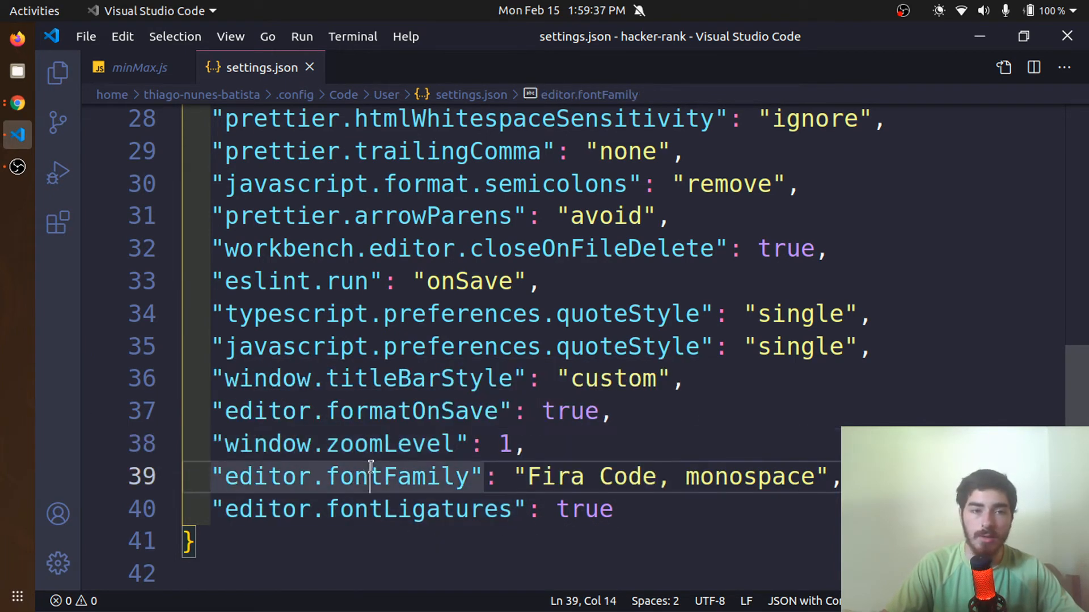
pyautogui.moveTo(371, 477)
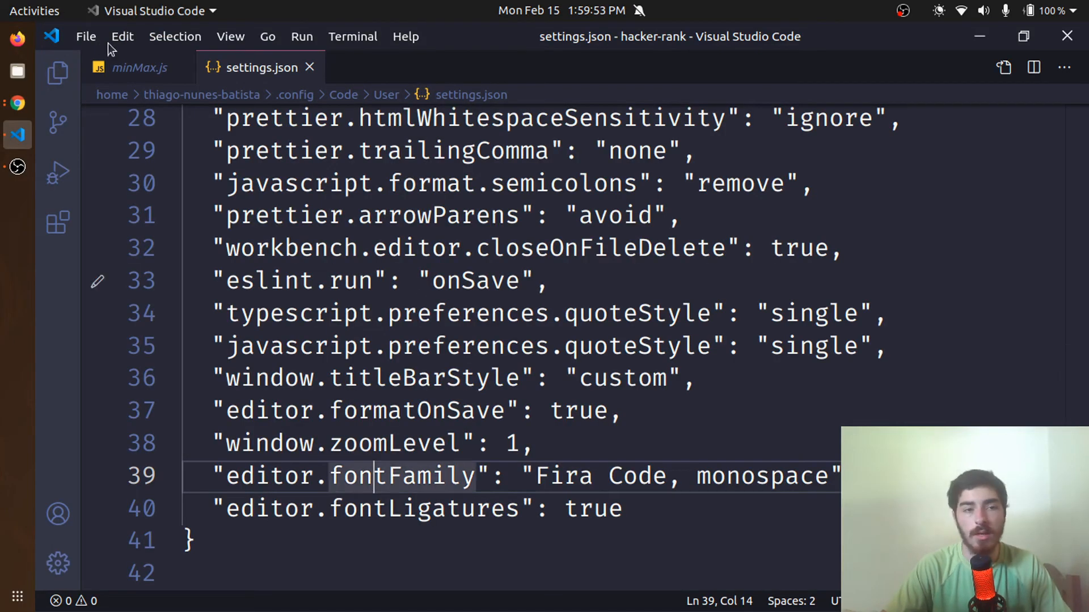
# Return to minMax.js, test the => ligature on a blank line, and scroll the file
pyautogui.click(139, 68)
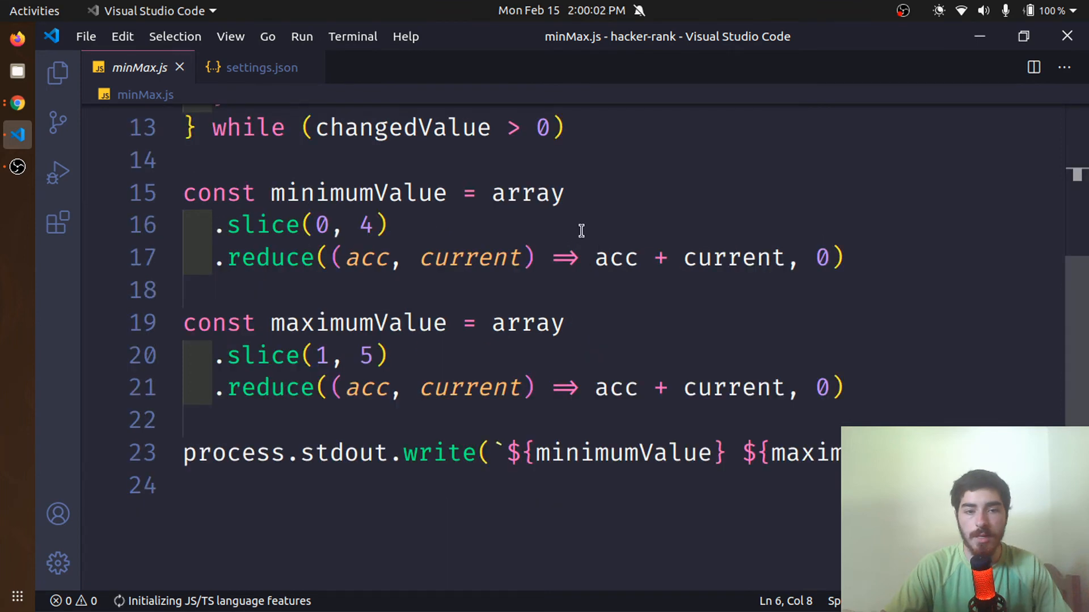
pyautogui.moveTo(559, 245)
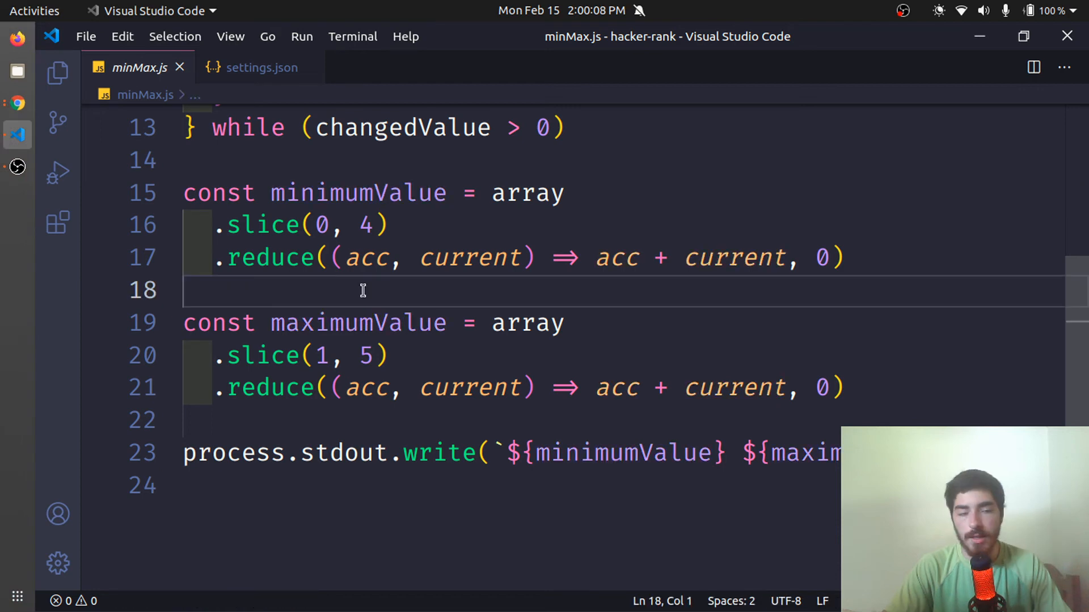
pyautogui.write('= >')
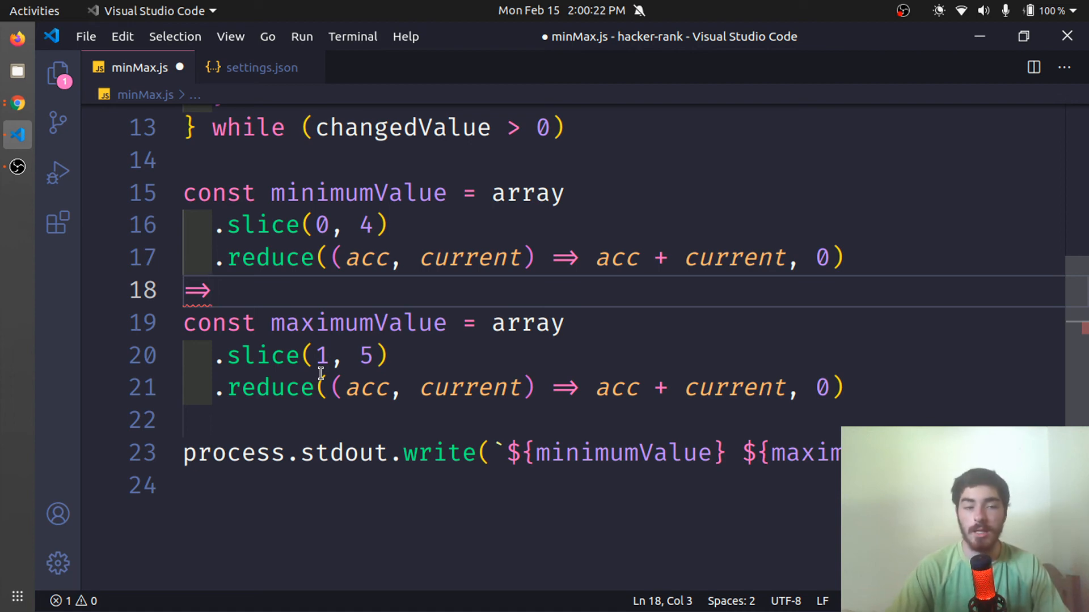
pyautogui.press('BackSpace')
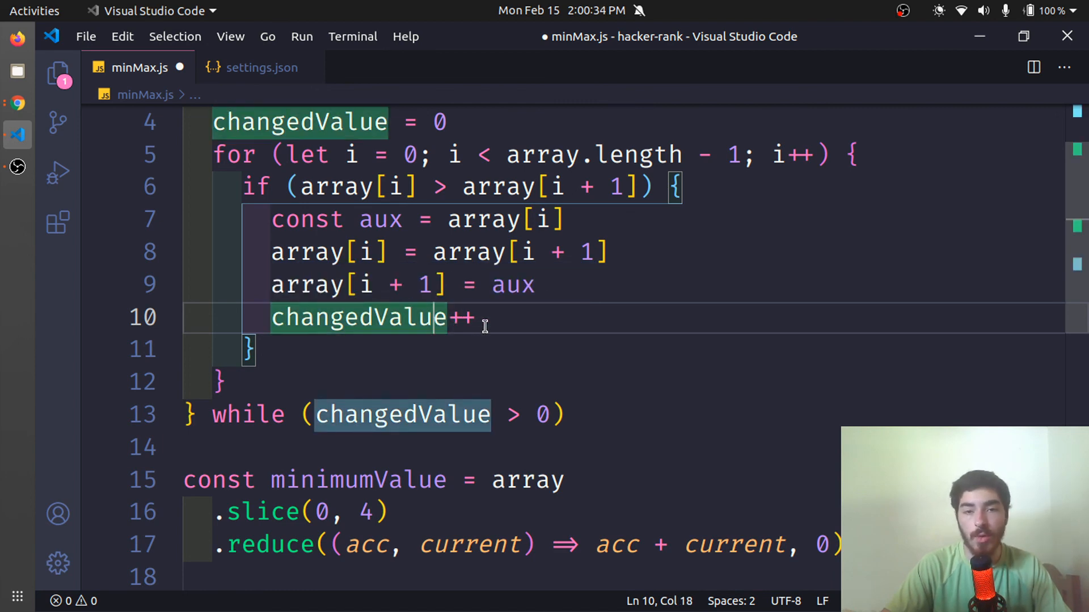
pyautogui.scroll(-3)
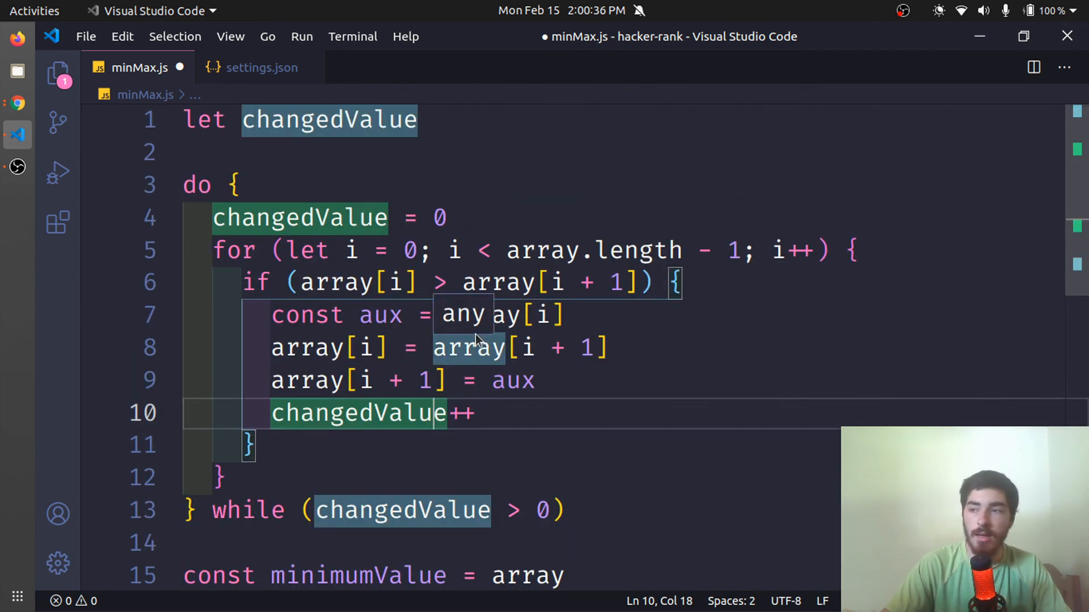